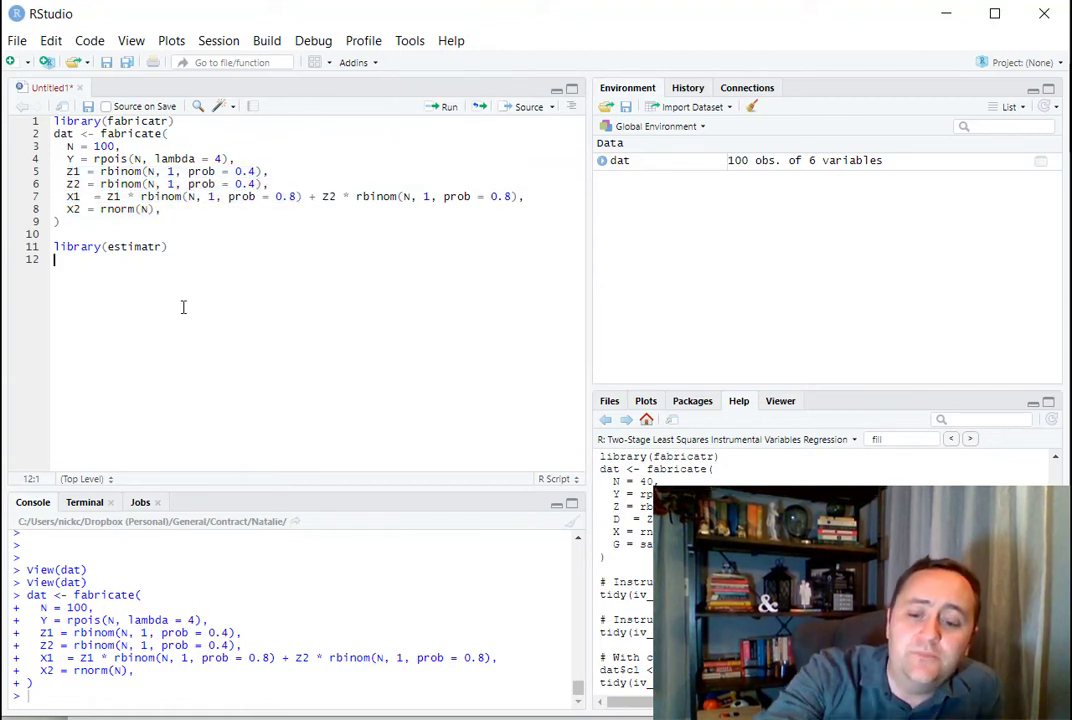
Step: On a new line 13, write the first-stage model fs <- lm(X1~Z1+X2, data = dat)
key(enter)
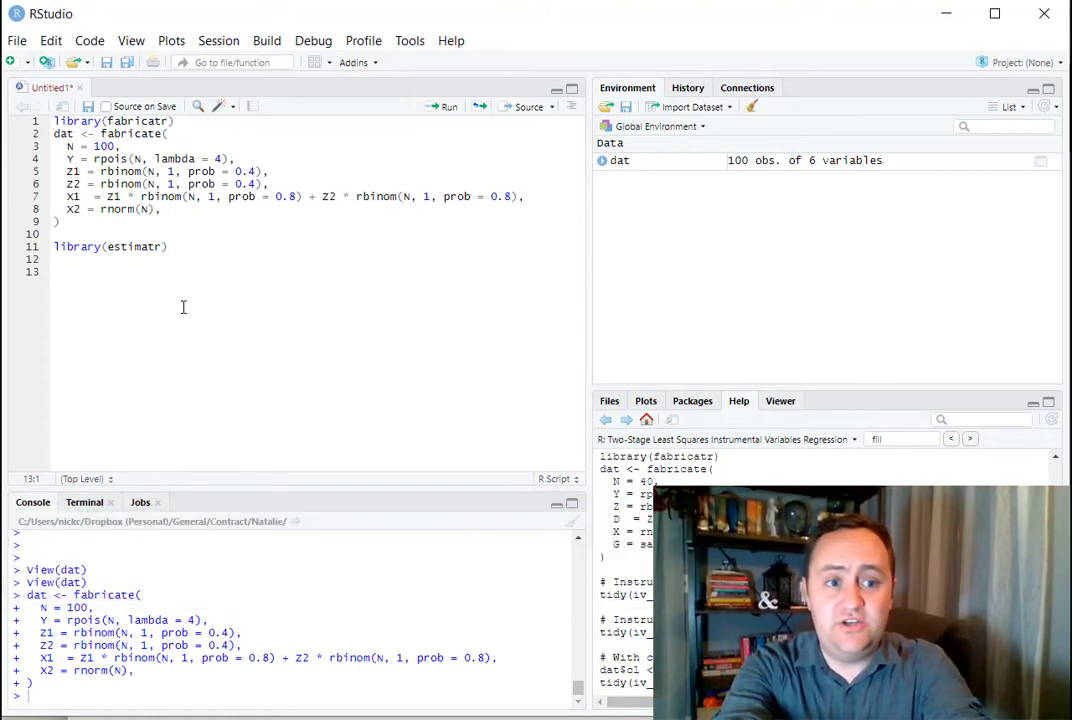
text(fs <-)
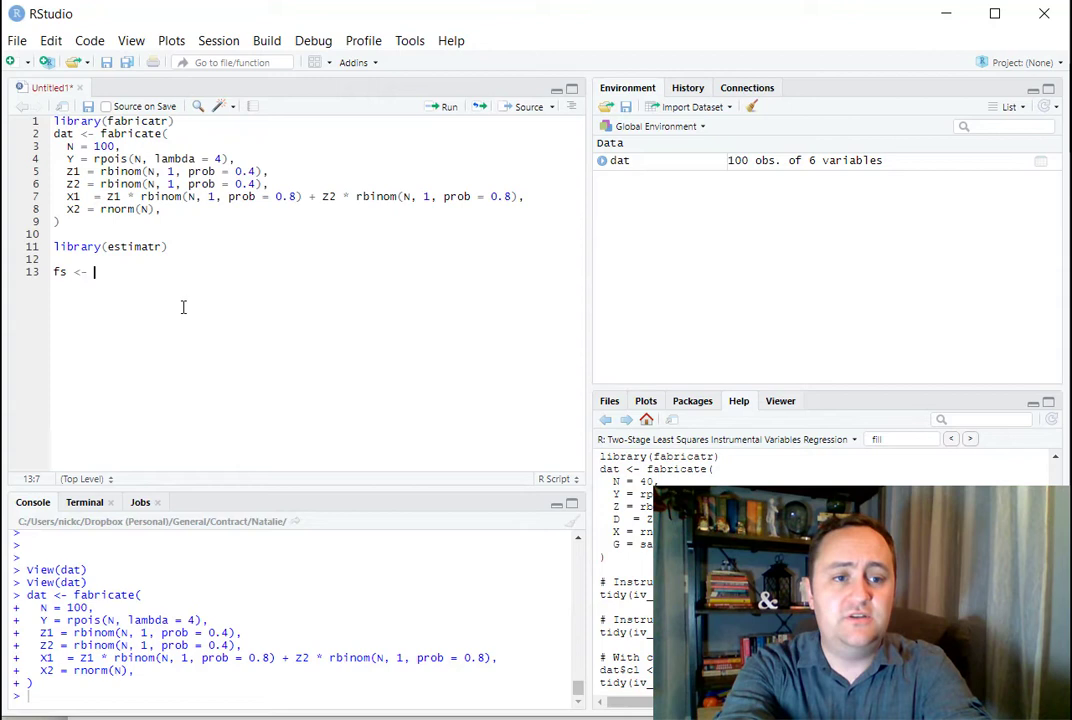
text(lm(X))
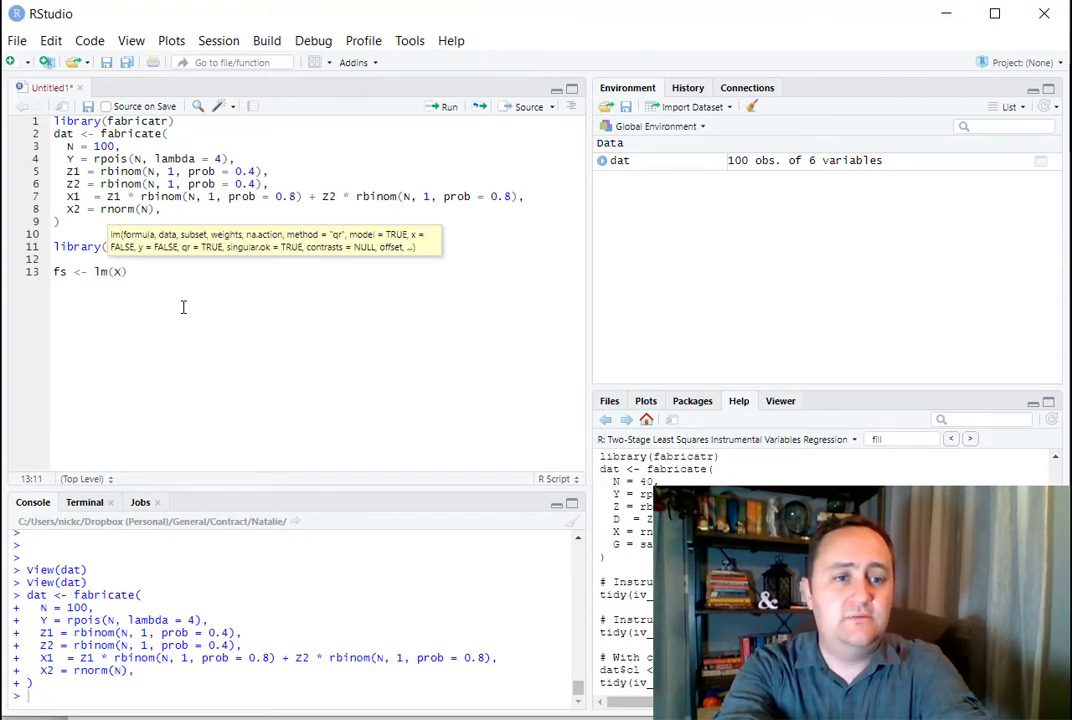
text(~Z1+)
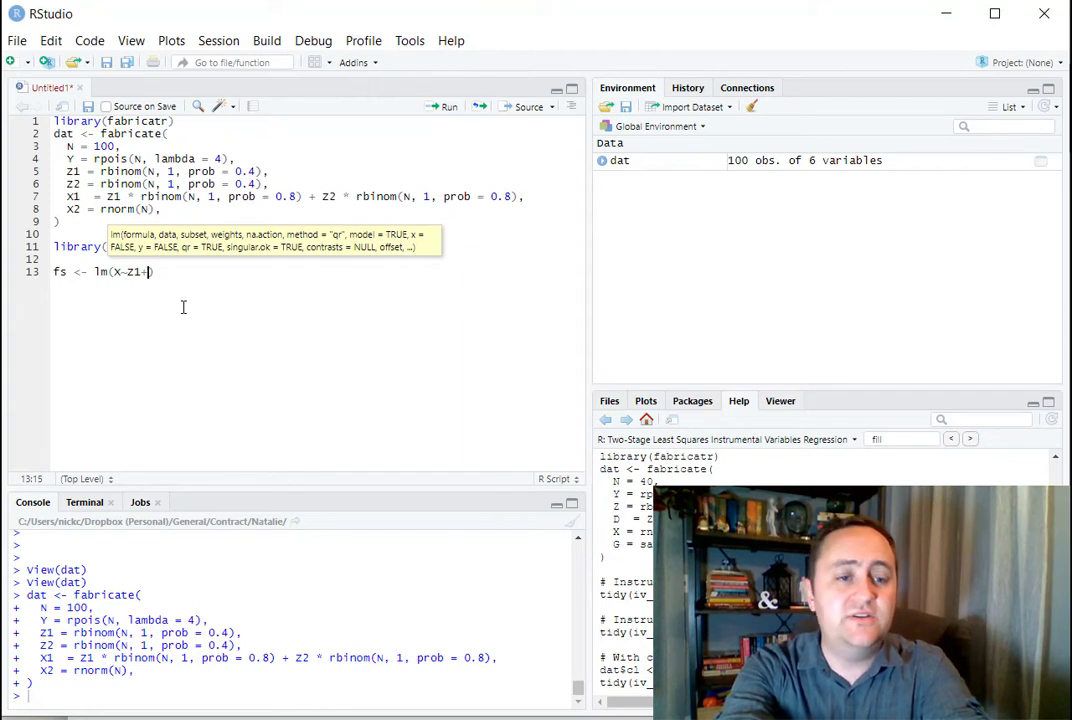
text(X2)
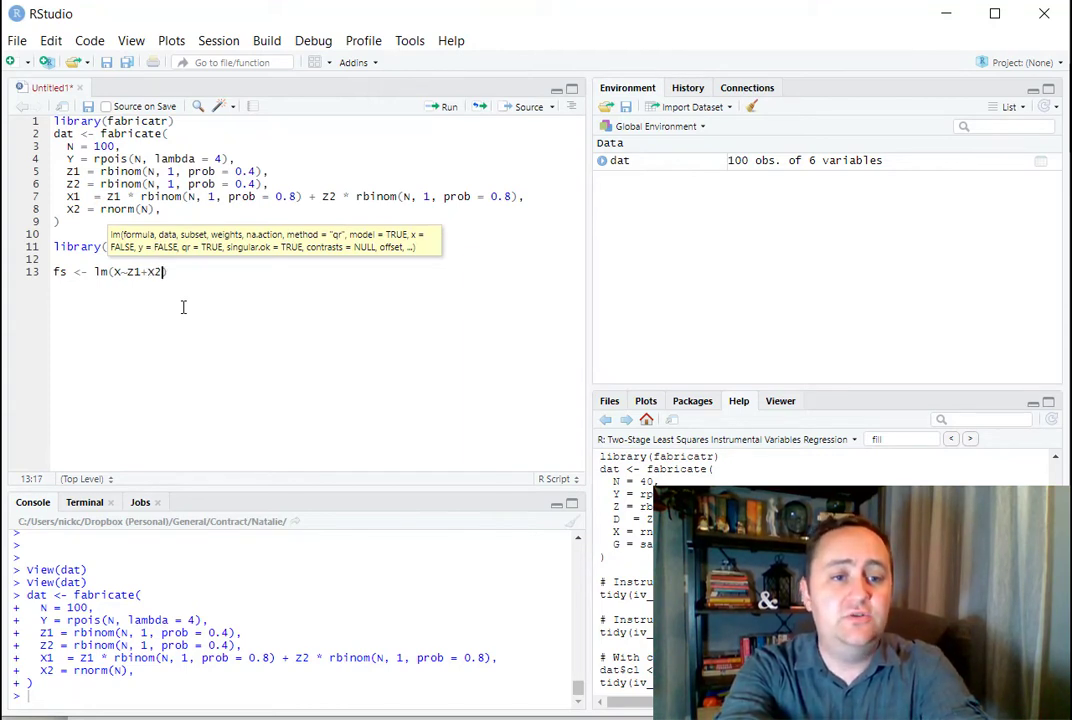
text(, data = dat)
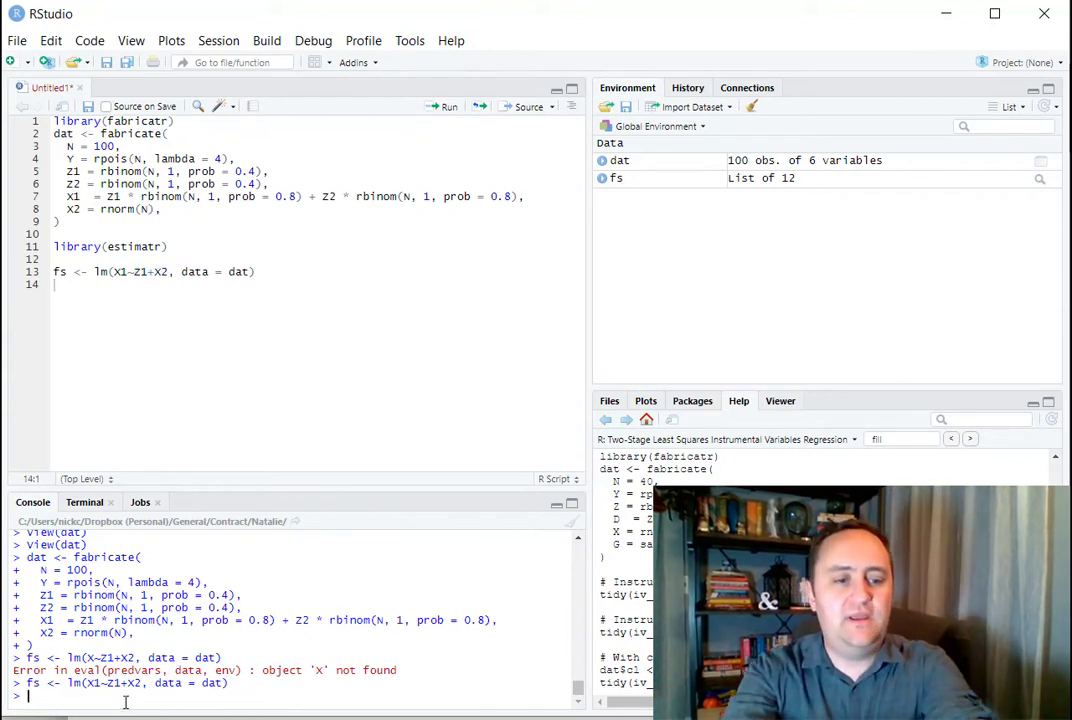
Step: Print summary(fs), showing Z1 coefficient 0.88870 and F-statistic 30.28
text(su)
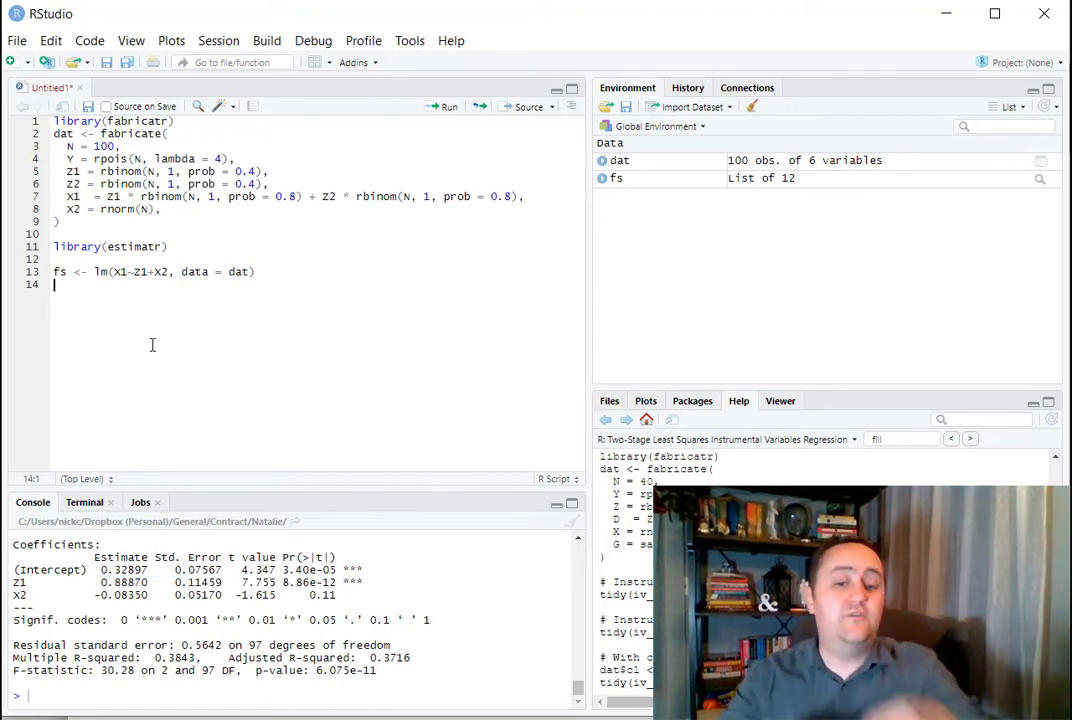
key(enter)
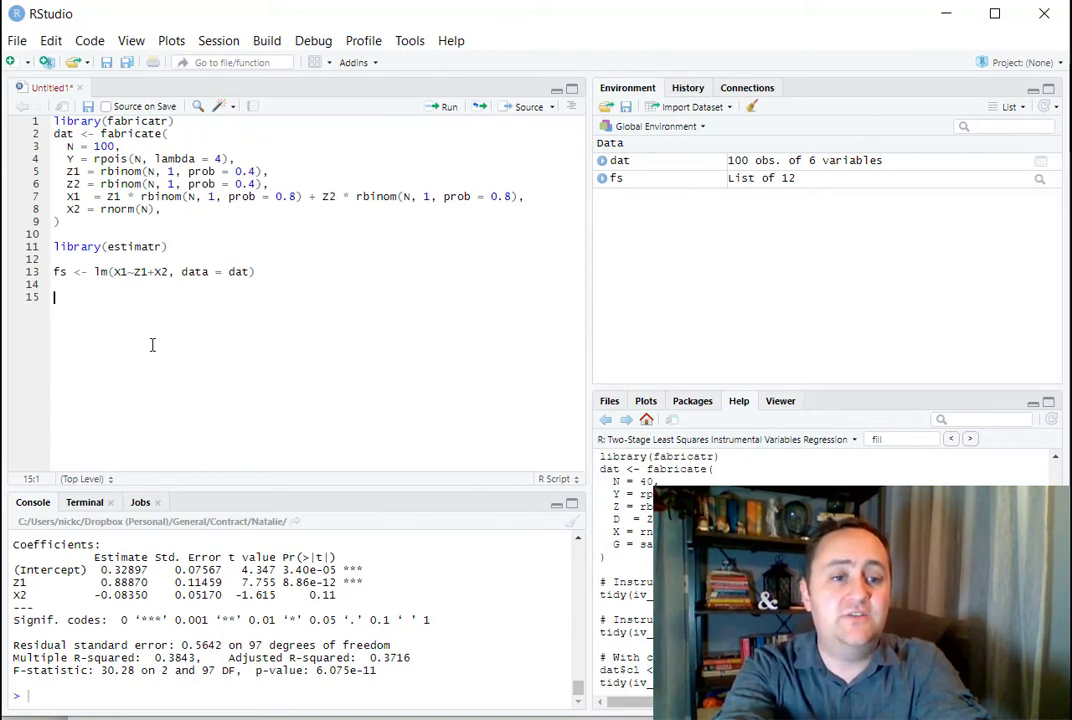
Step: Store the first-stage fitted values as X1_Hat <- predict(fs)
text(X1_H)
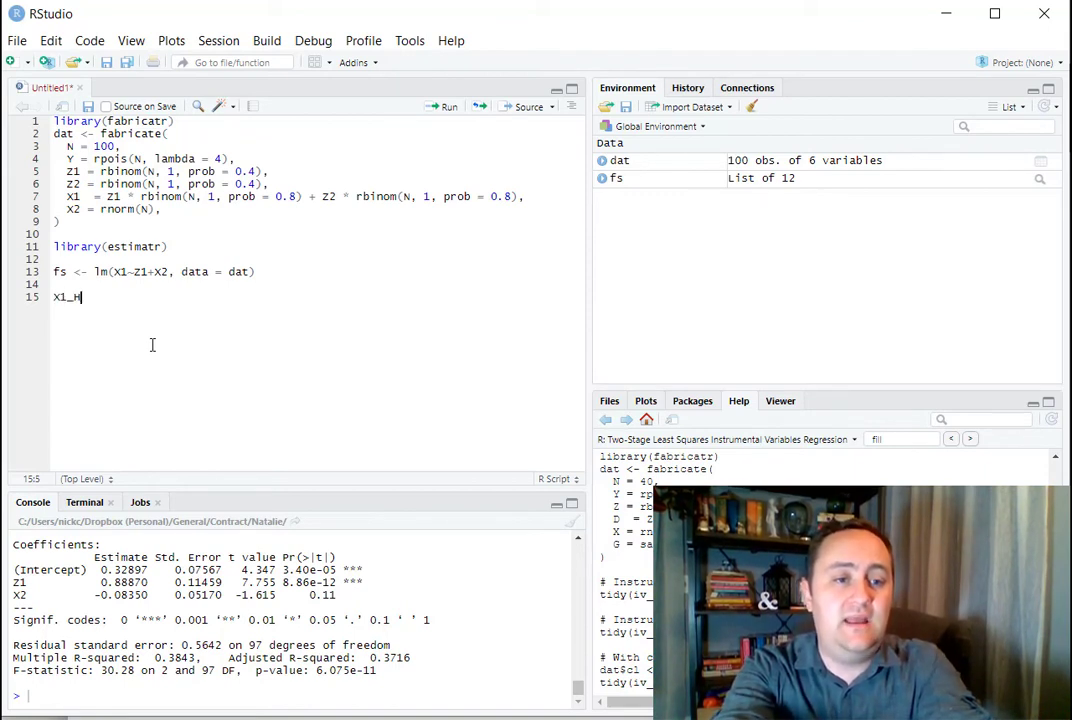
text(at <-)
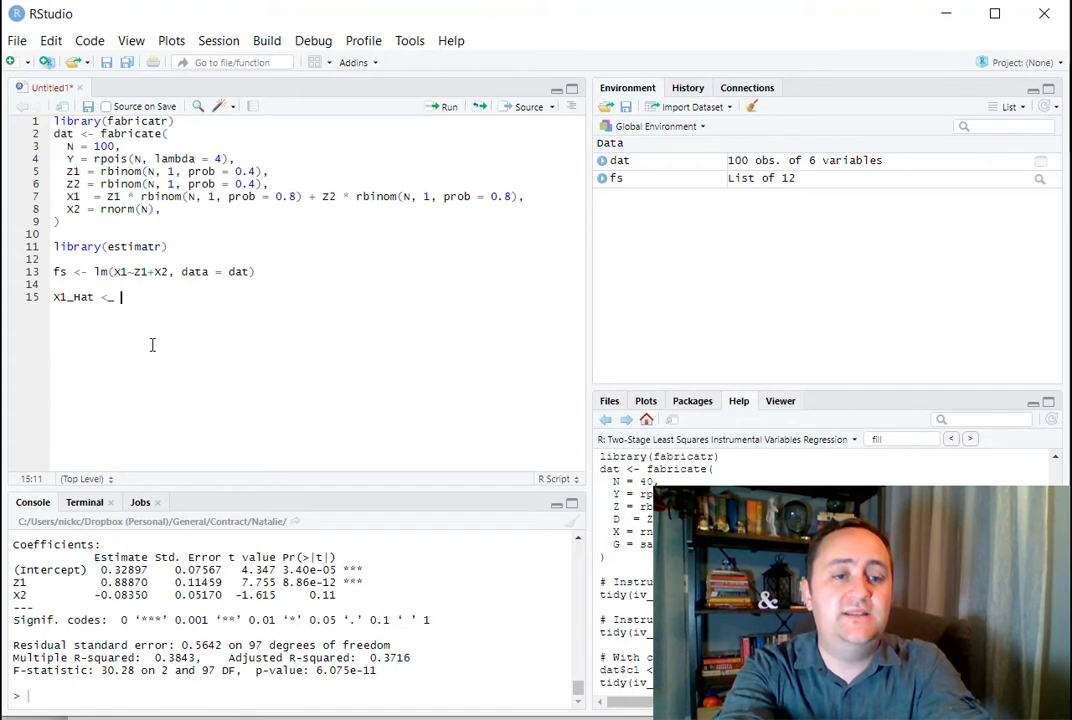
text(predict(fs)
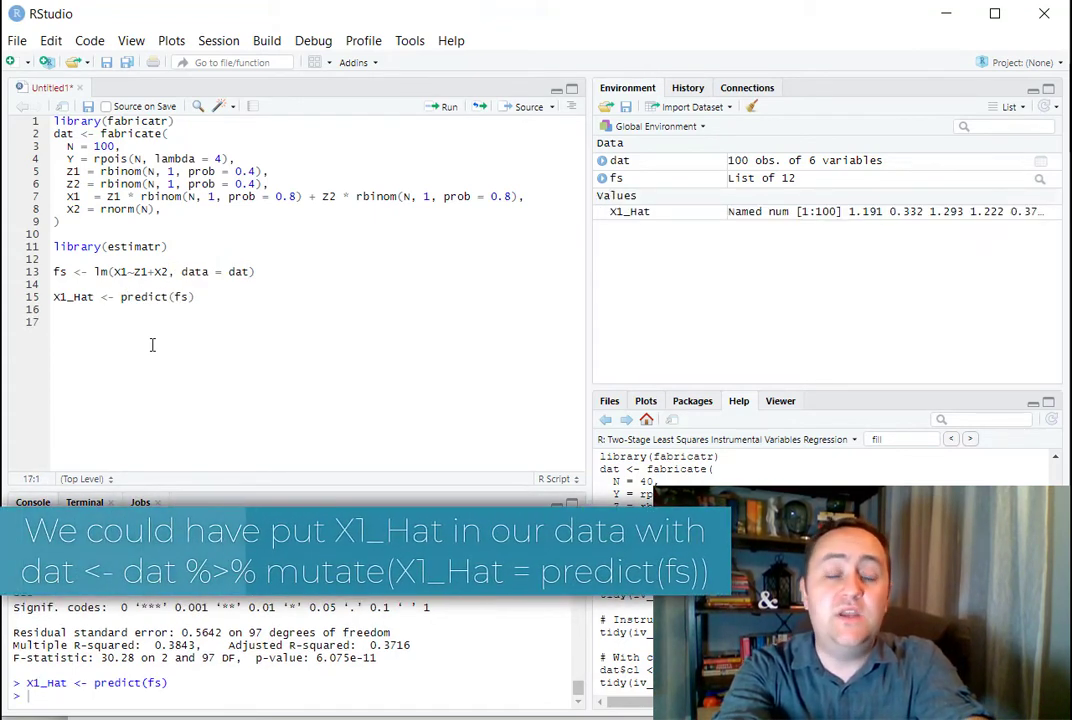
text(s)
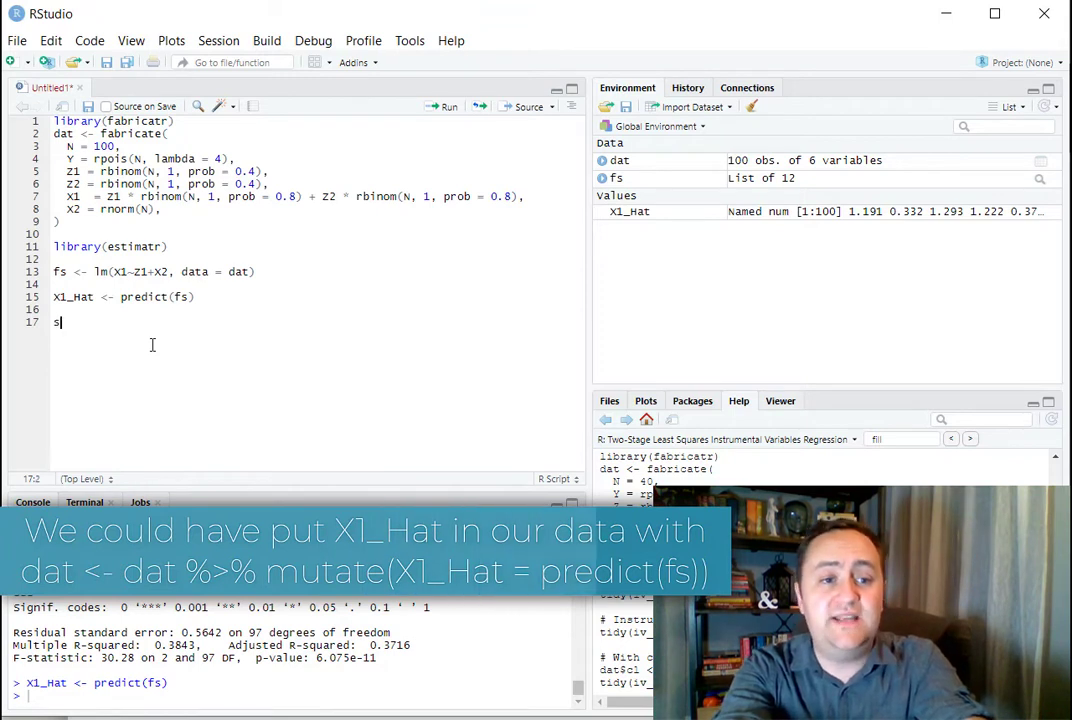
Step: Fit the naive OLS model ols <- lm(Y ~ X1 + X2, data = dat)
text(ols <- lm(Y ~)
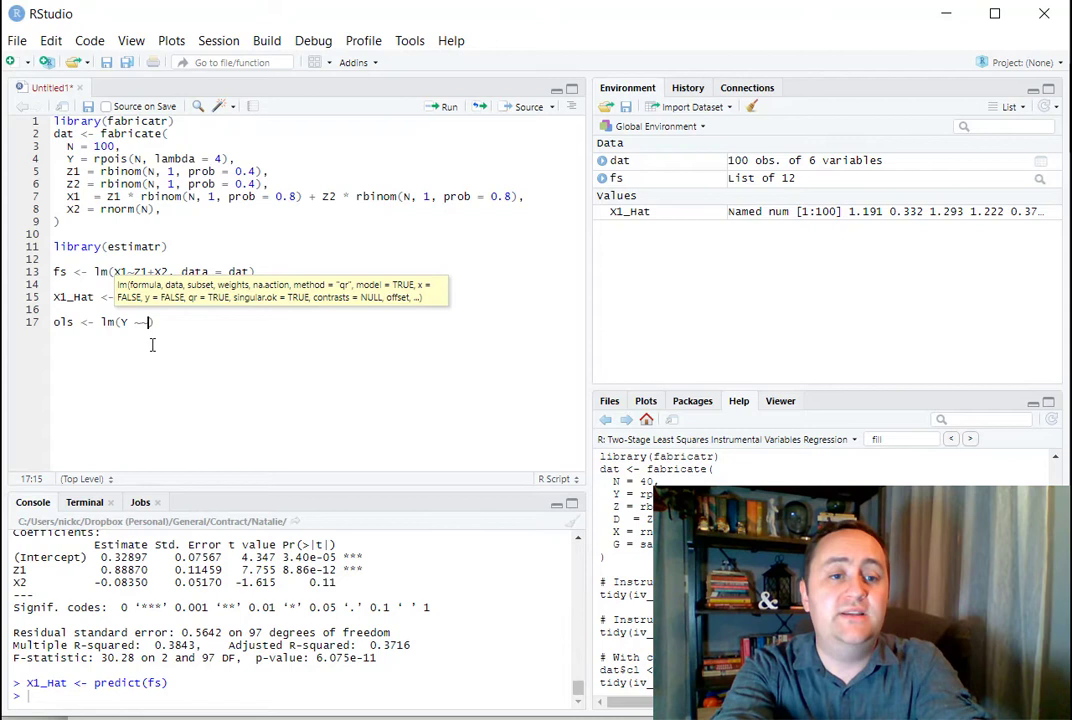
text(X1 + X)
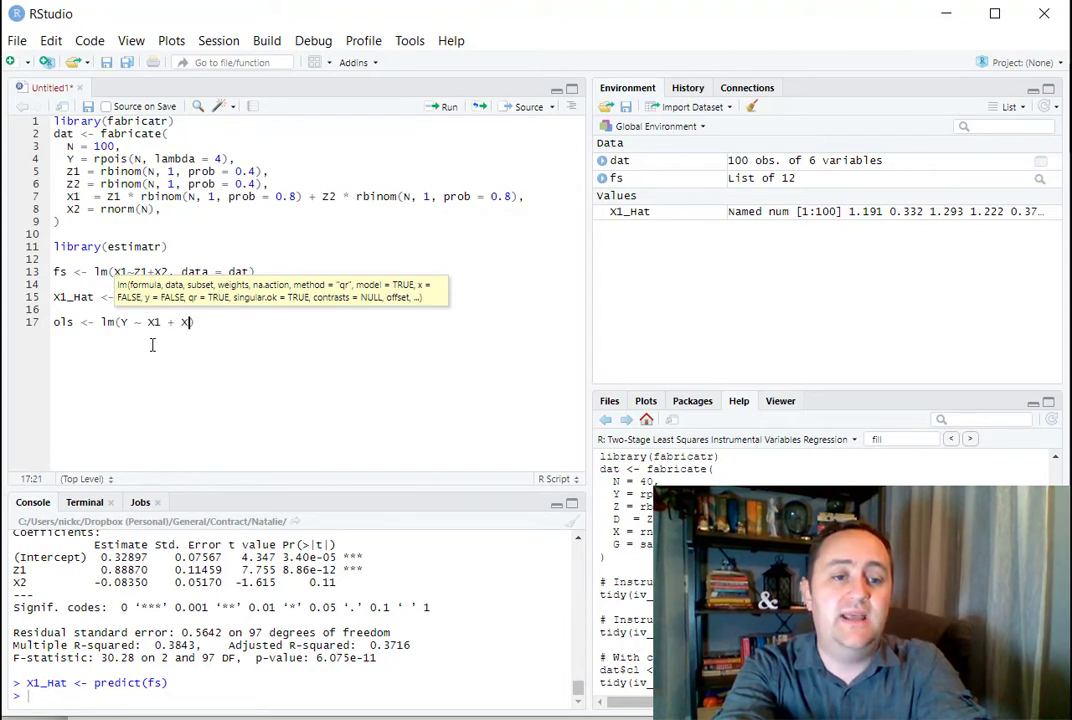
text(2, data = dat))
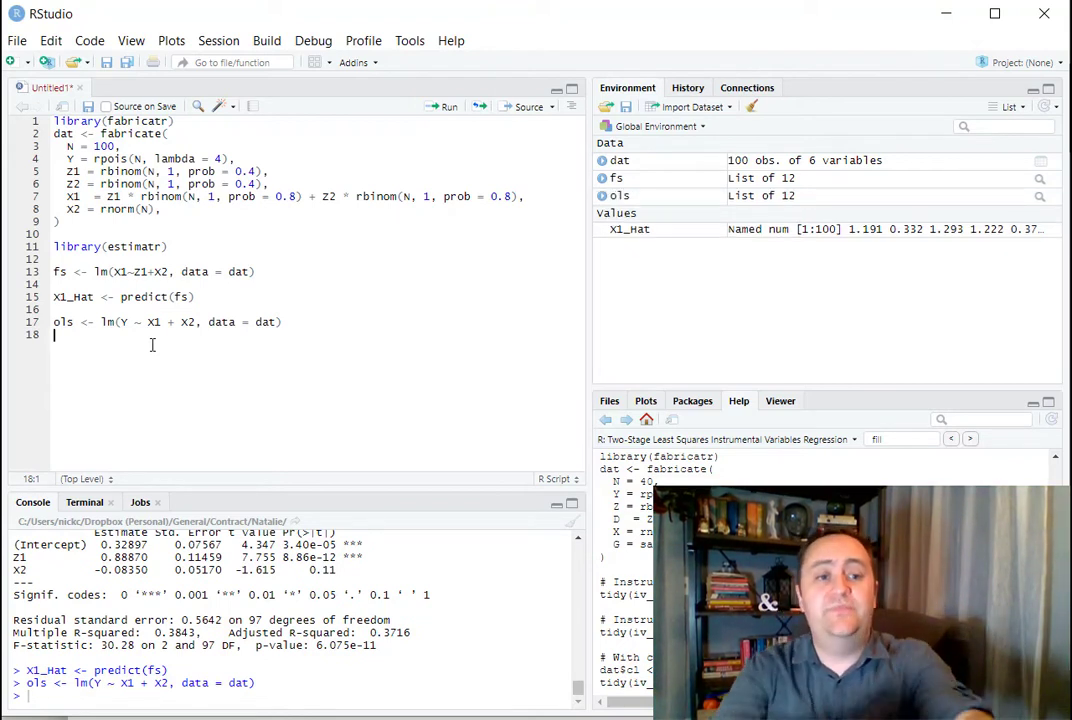
Step: Fit the manual second stage tsls of Y on X1_Hat and X2, and view its summary
text(ts2)
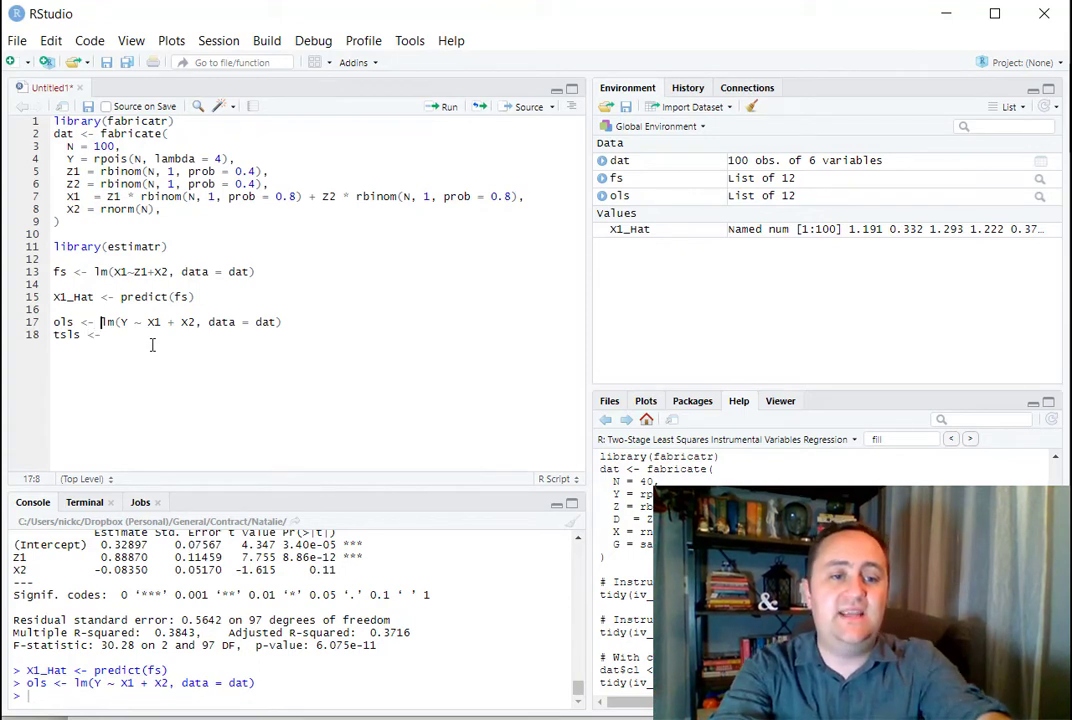
text(lm(Y ~ X1 + X2, data = dat))
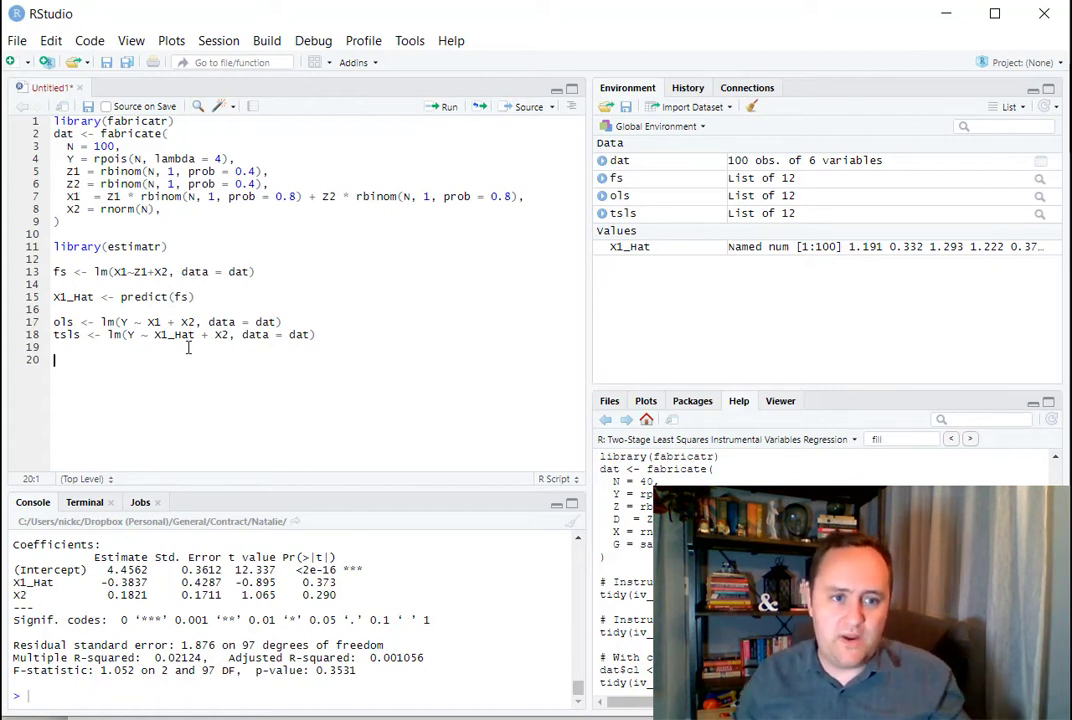
text(iv <- iv_robust()
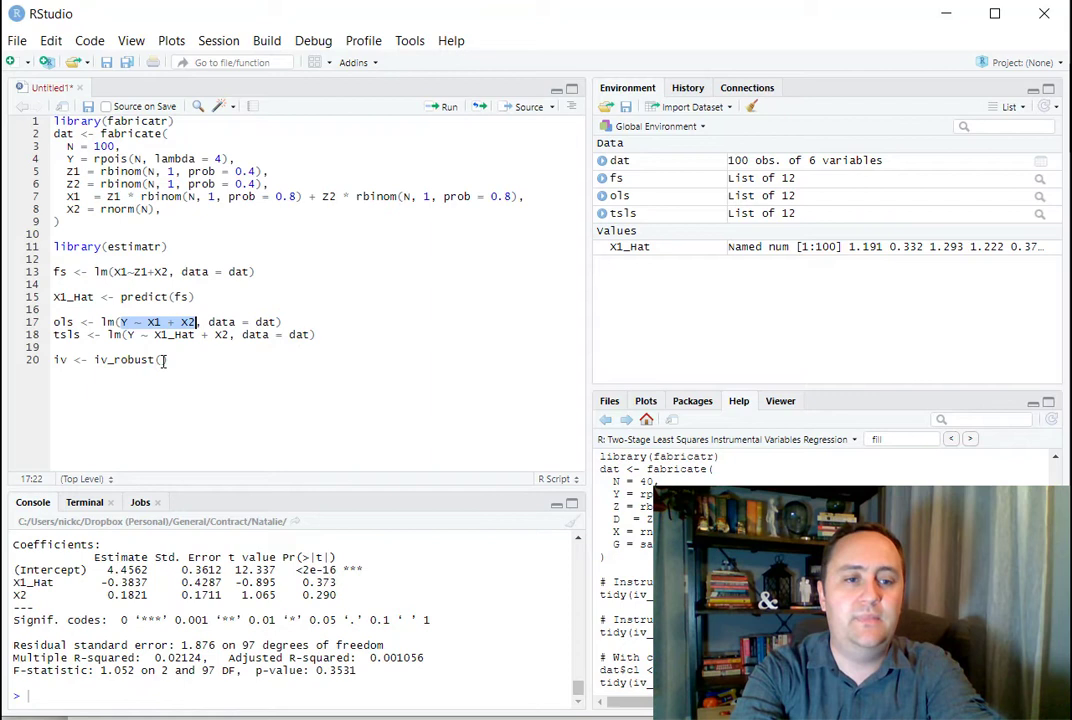
Step: Fit iv <- iv_robust(Y ~ X1 + X2 | Z1+X2, data = dat) and print summary(iv)
text(Y ~ X1 + X2 | Z1+X2 , data = dat)
click(296, 695)
text(s)
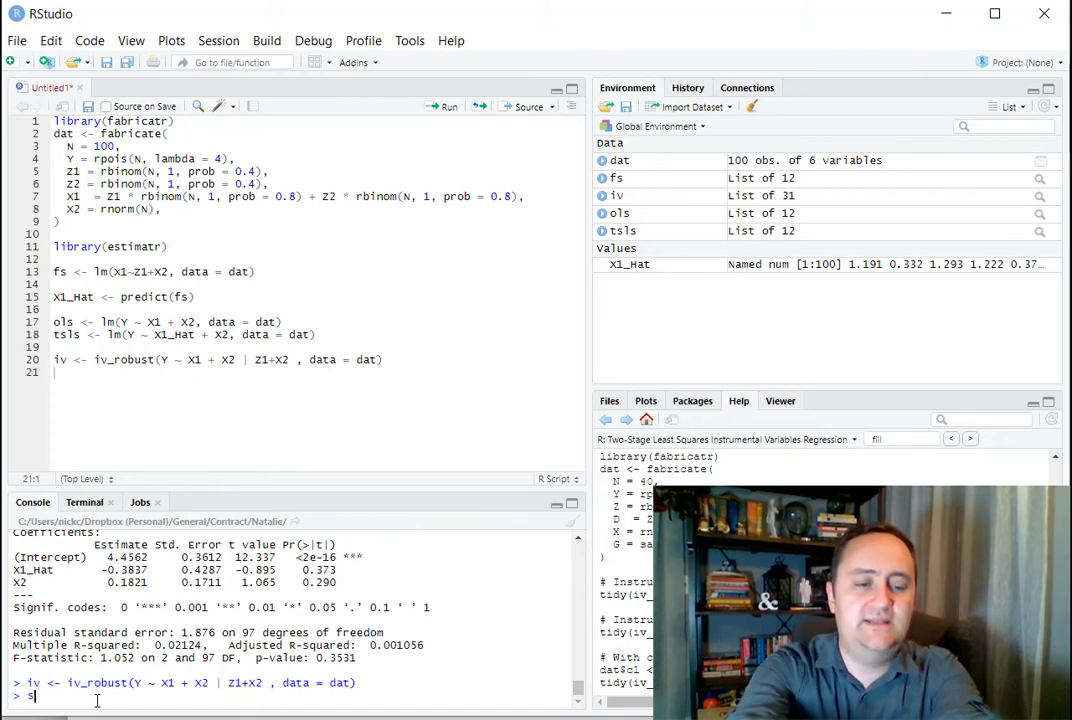
text(ummary(iv))
click(315, 372)
text(iv2 <- iv_robust(Y ~ X1 + X2 | Z1 + Z2 +X2 , data = dat))
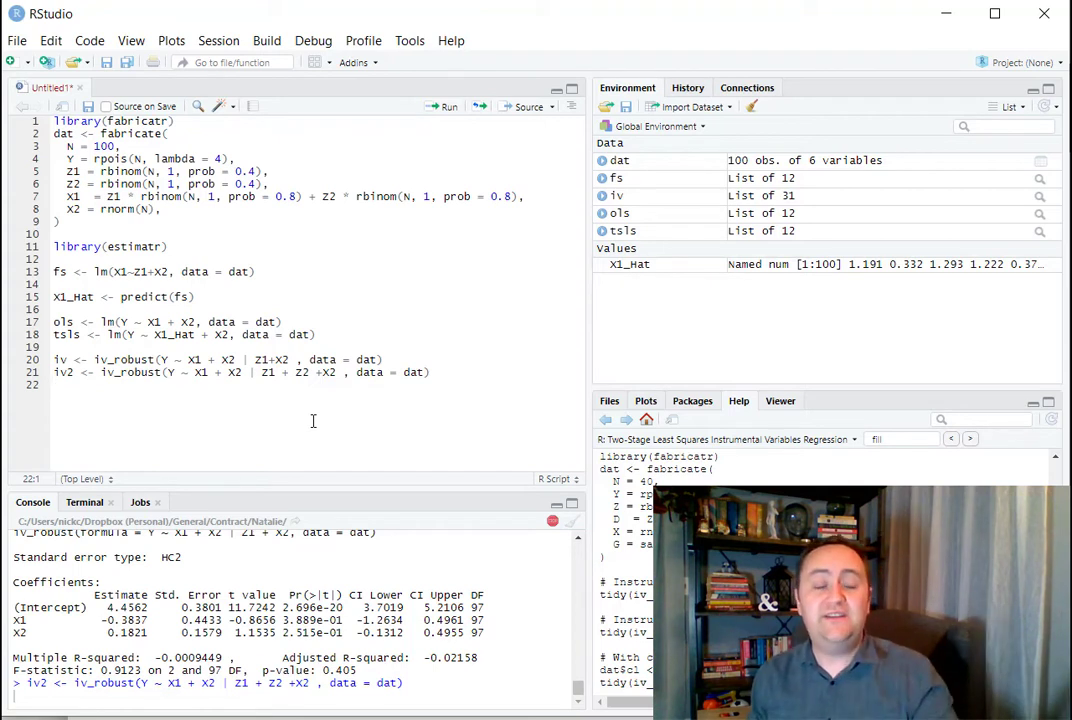
Step: Go to the end of the iv2 line instrumenting X1 with Z1 and Z2, and begin a diagnostics argument
click(60, 385)
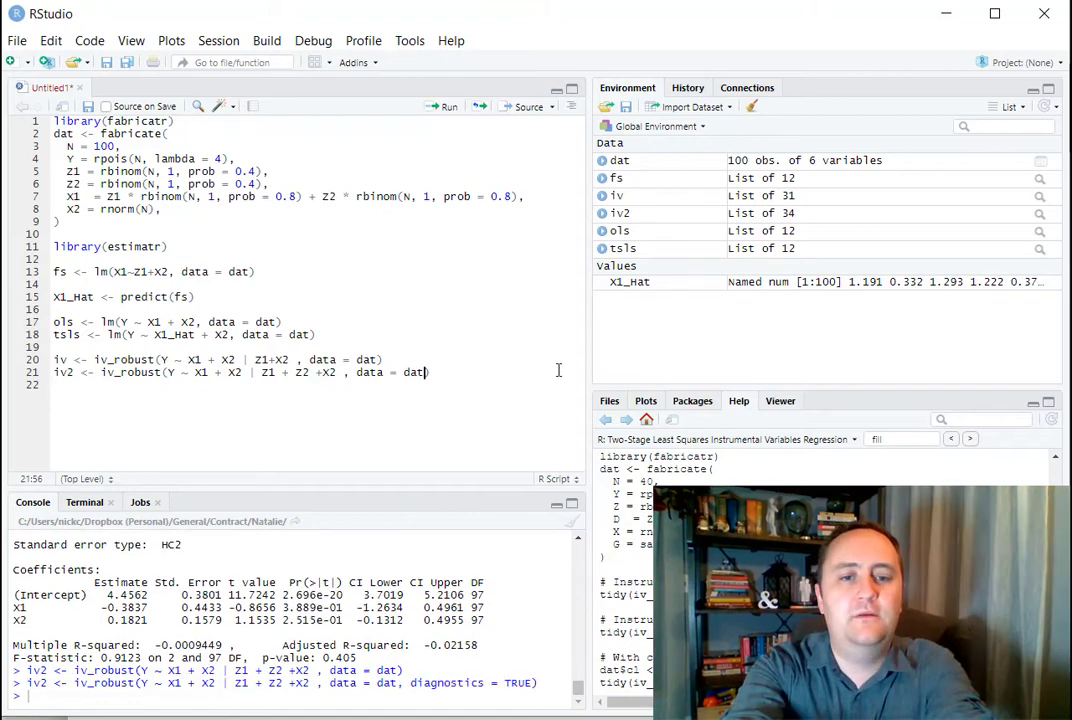
text(daig)
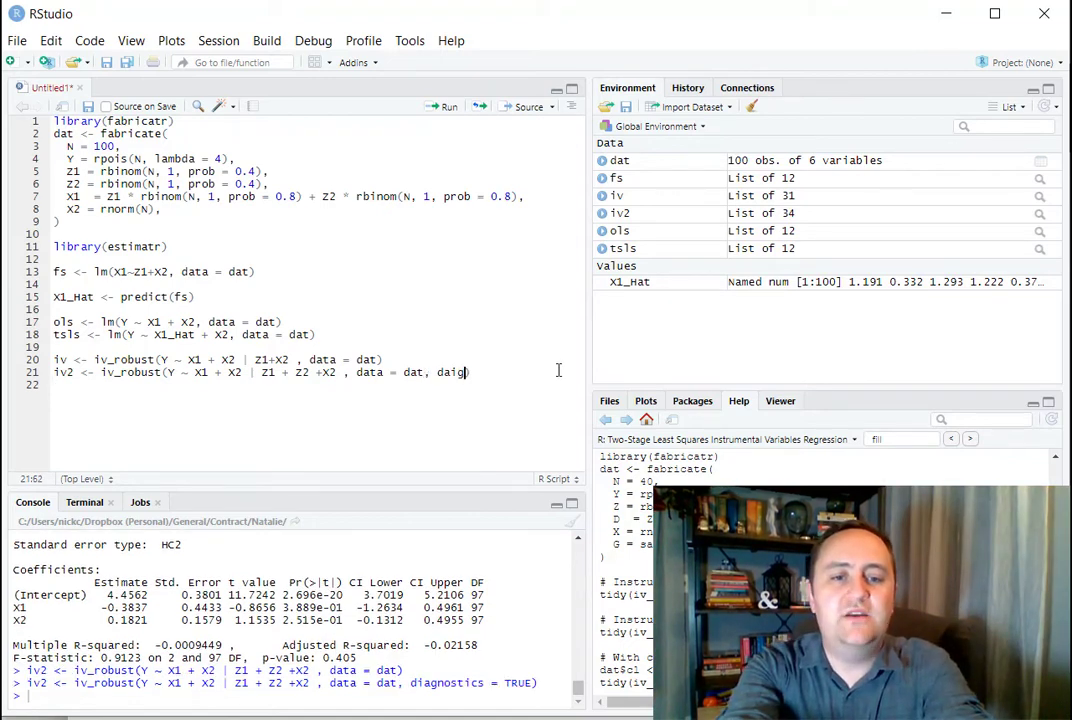
Step: Add diagnostics = TRUE to the iv2 iv_robust call and rerun it
text(iagnostics = TRUE)
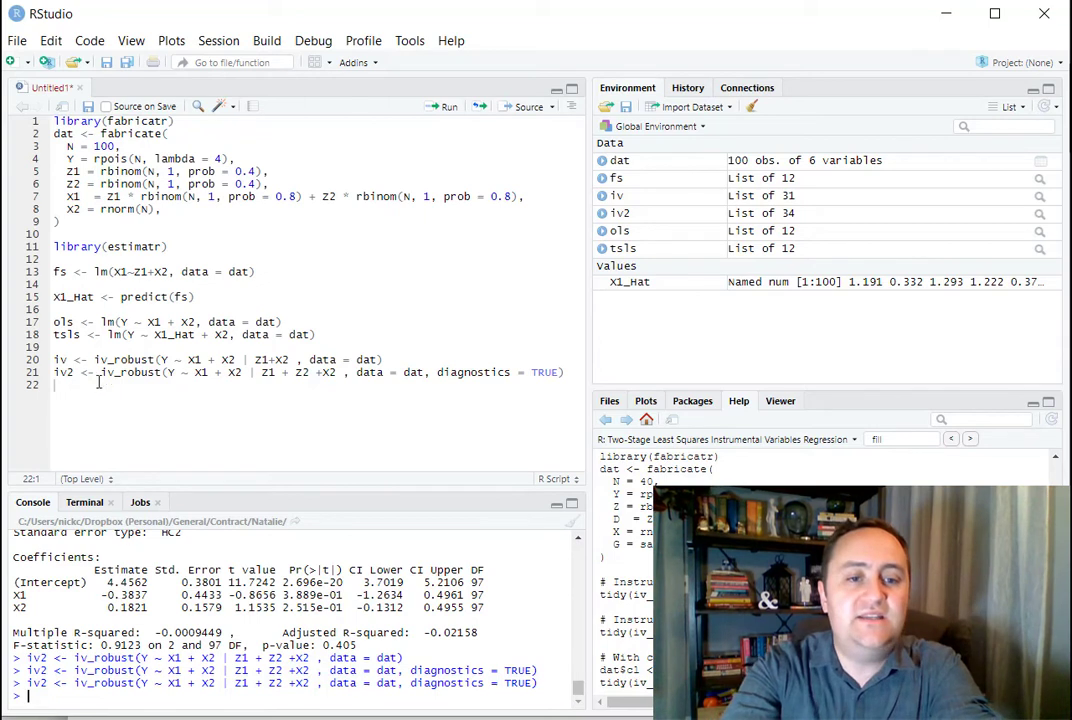
text(i)
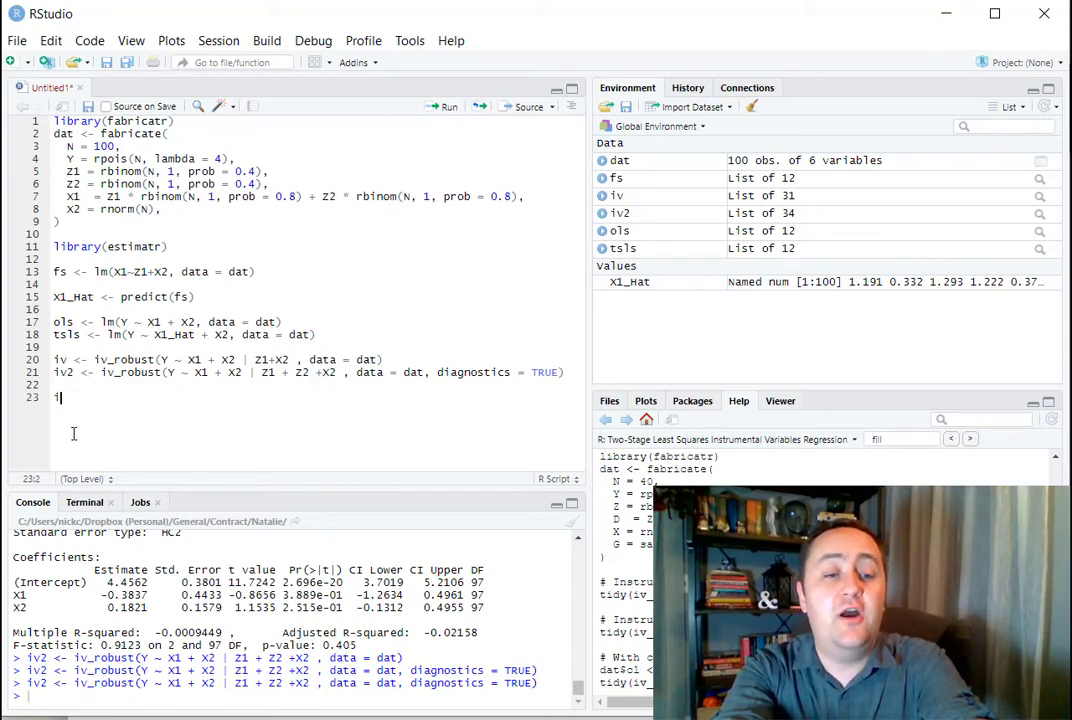
Step: Print iv2$diagnostic_first_stage_fstatistic, showing F 192.8 with p-value 2.38e-34
text(v2)
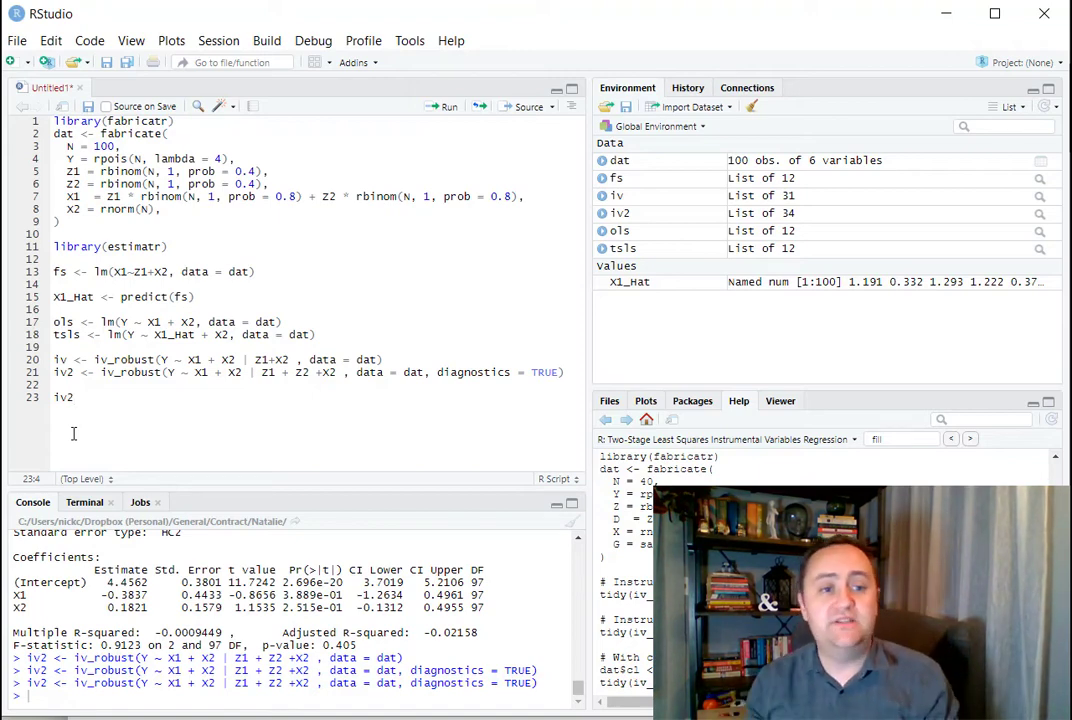
text($)
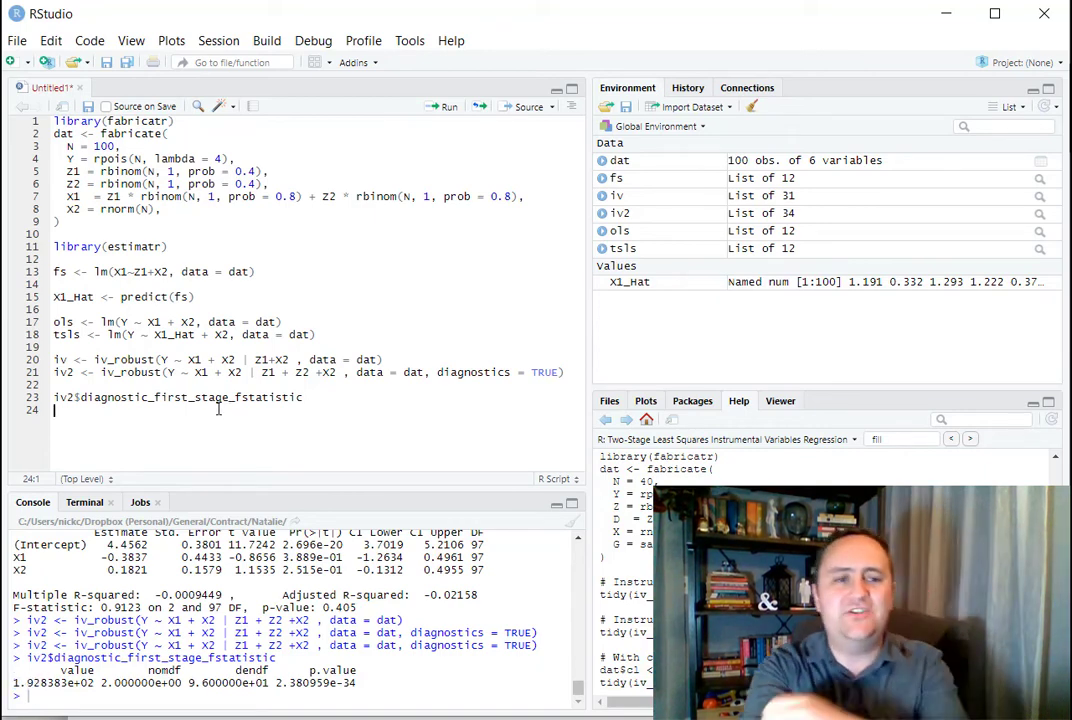
Step: Round the first-stage F-statistic with scales::number(accuracy = .01), printing 192.84
text(scales::)
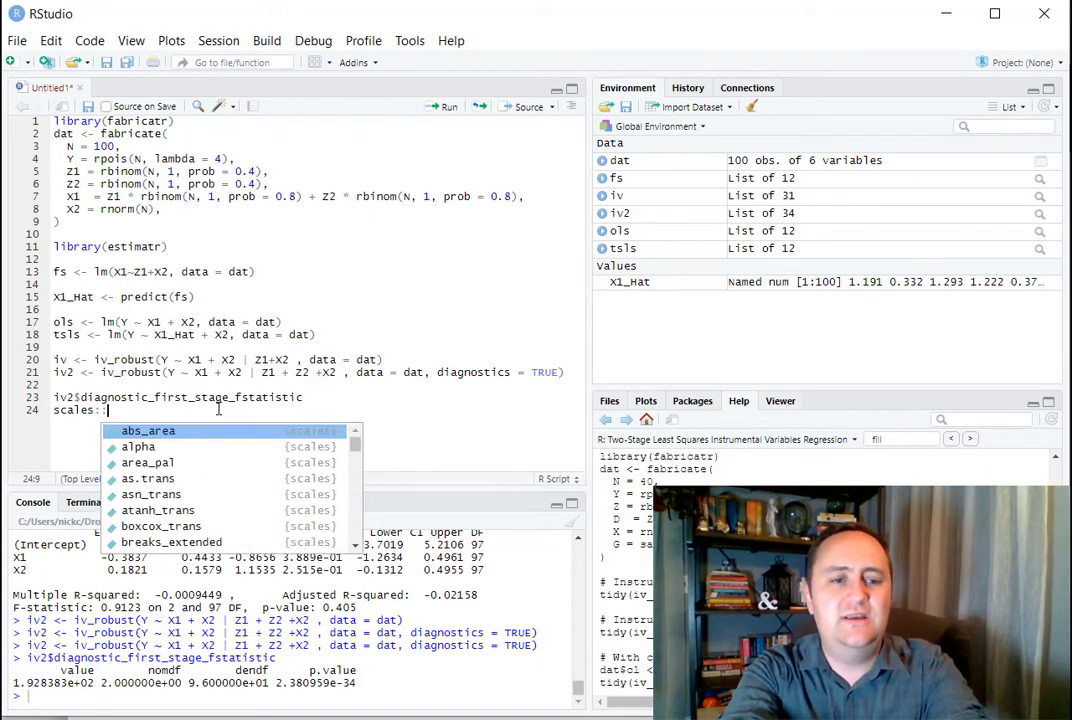
text(number(iv2$diagnostic_first_stage_fstatistic, accuracy = .01)
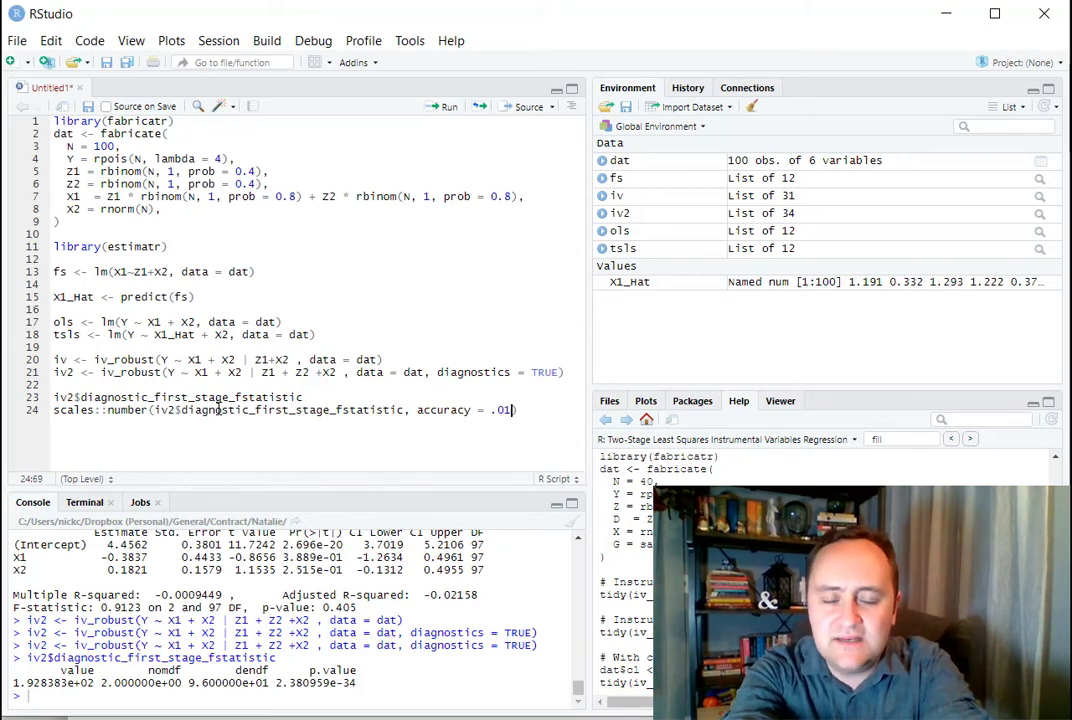
key(Return)
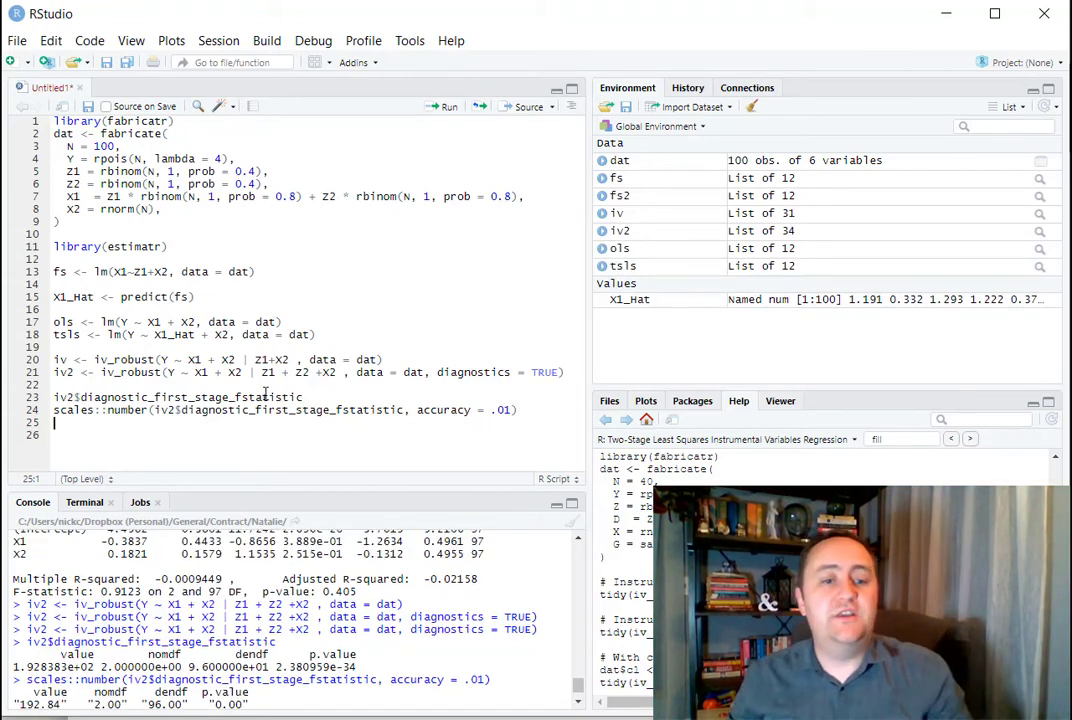
Step: Print iv2$diagnostic_overid_test, showing statistic 0.204 and p-value 0.652
text(iv2$diagnostic_overid_test)
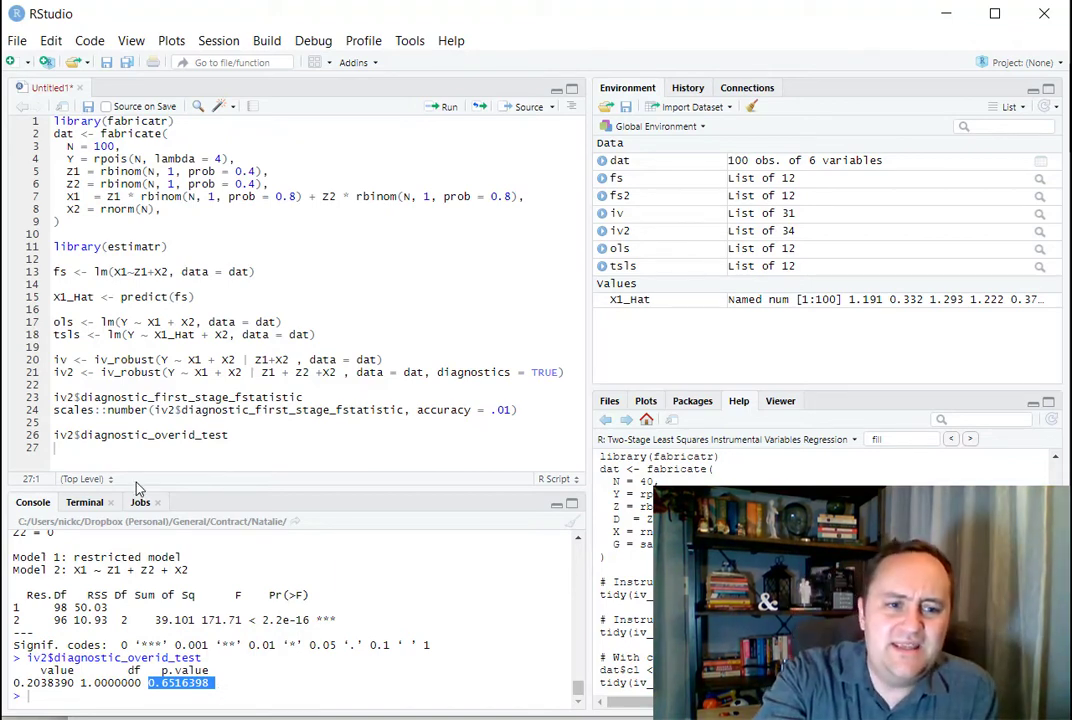
text(iv2)
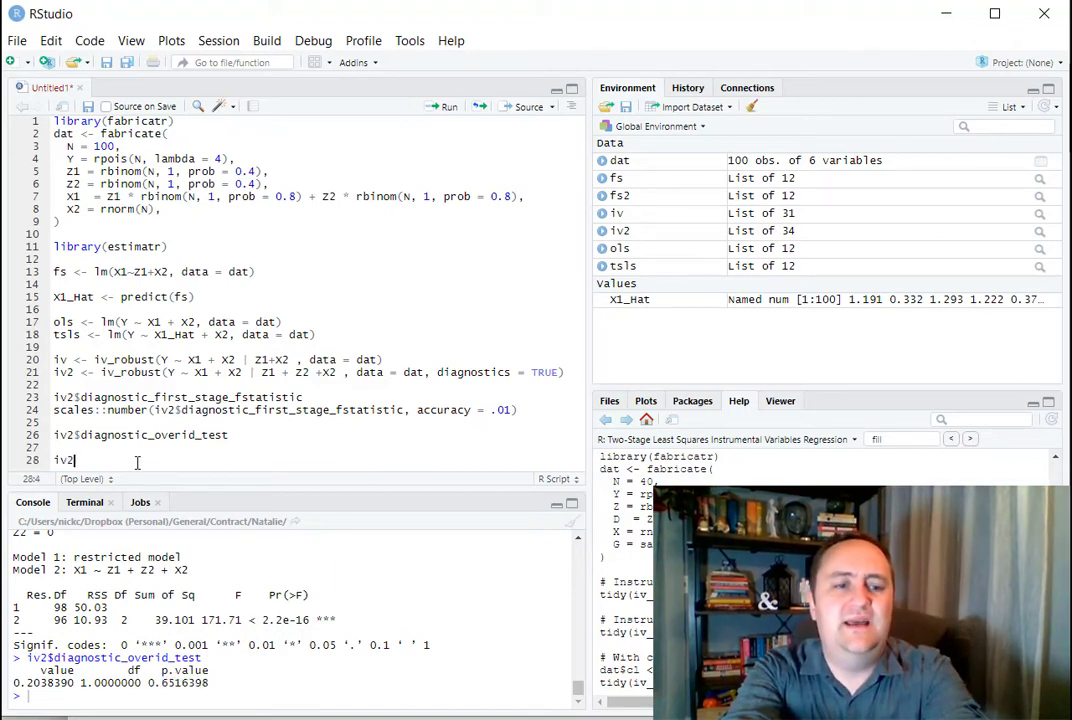
text($)
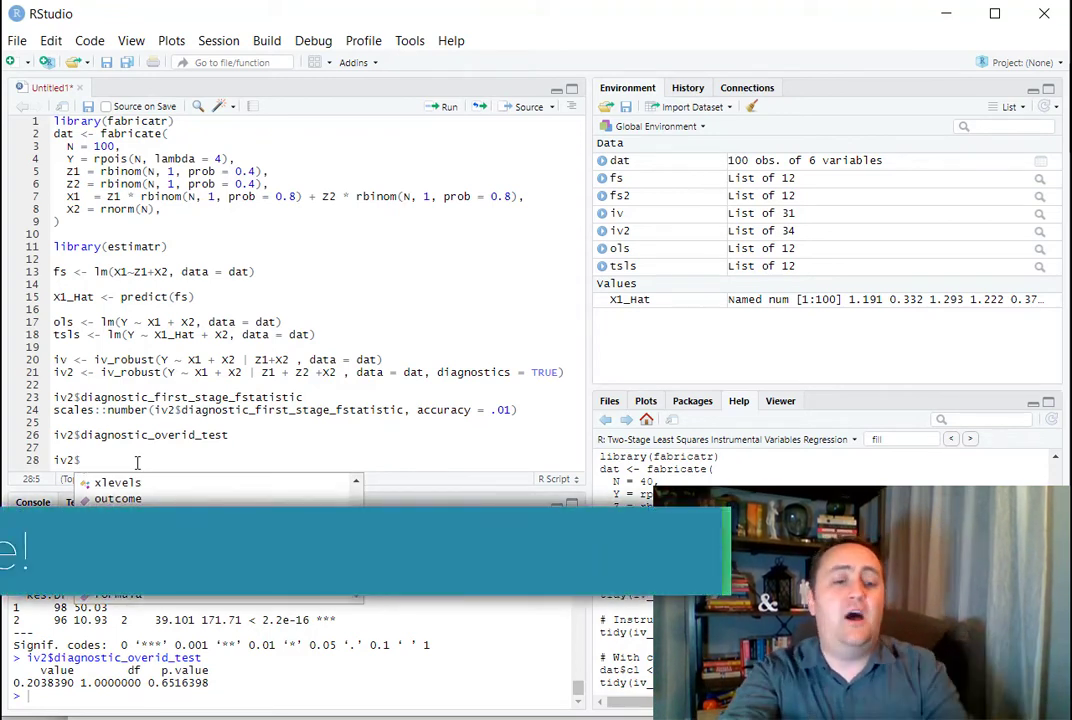